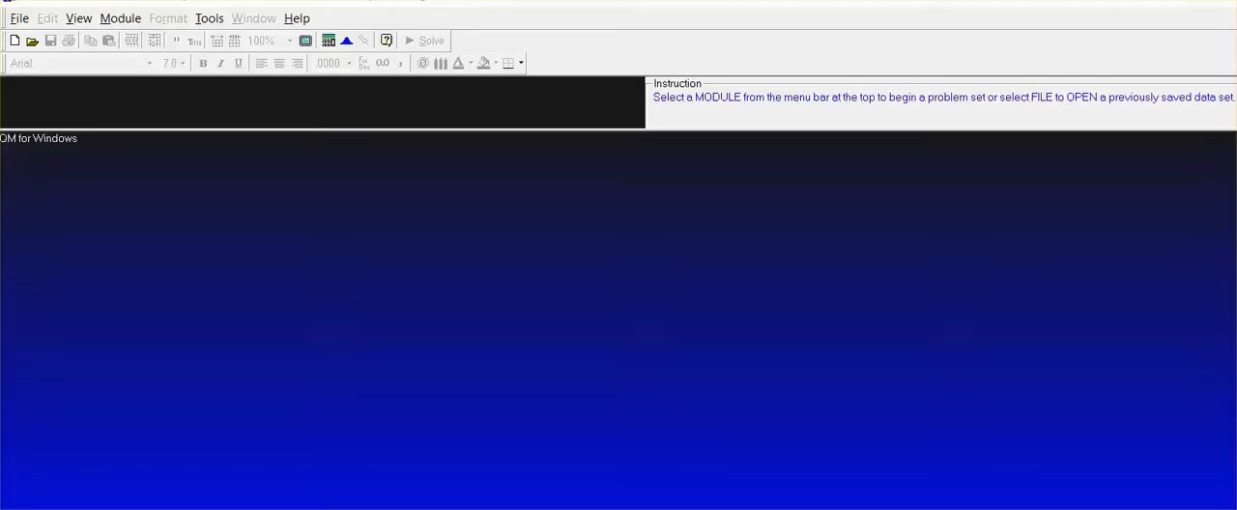
{"action": "mouse_move", "coordinate": [415, 378]}
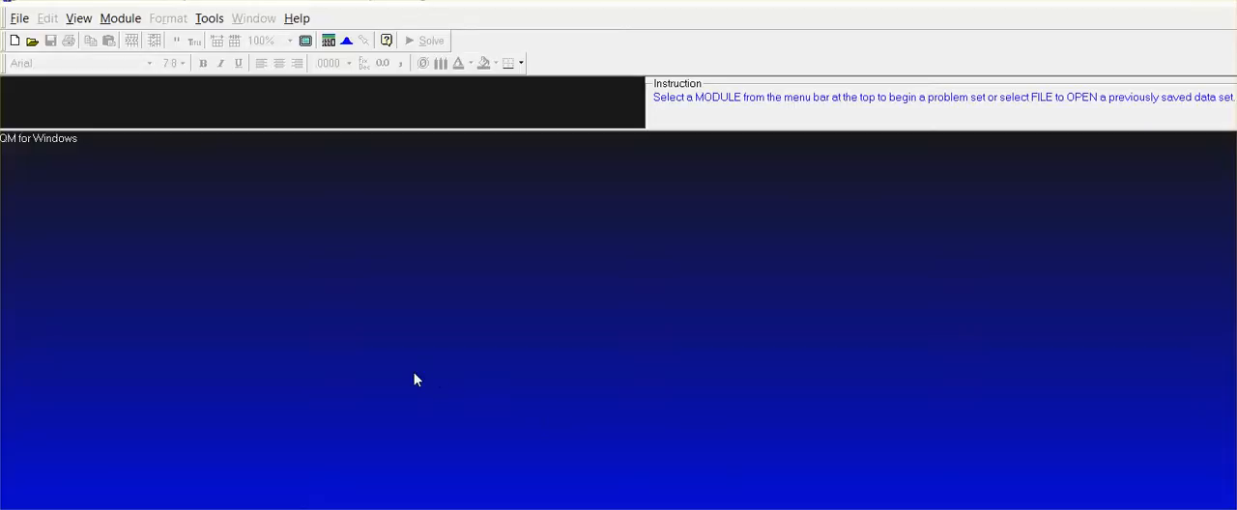
{"action": "mouse_move", "coordinate": [791, 330]}
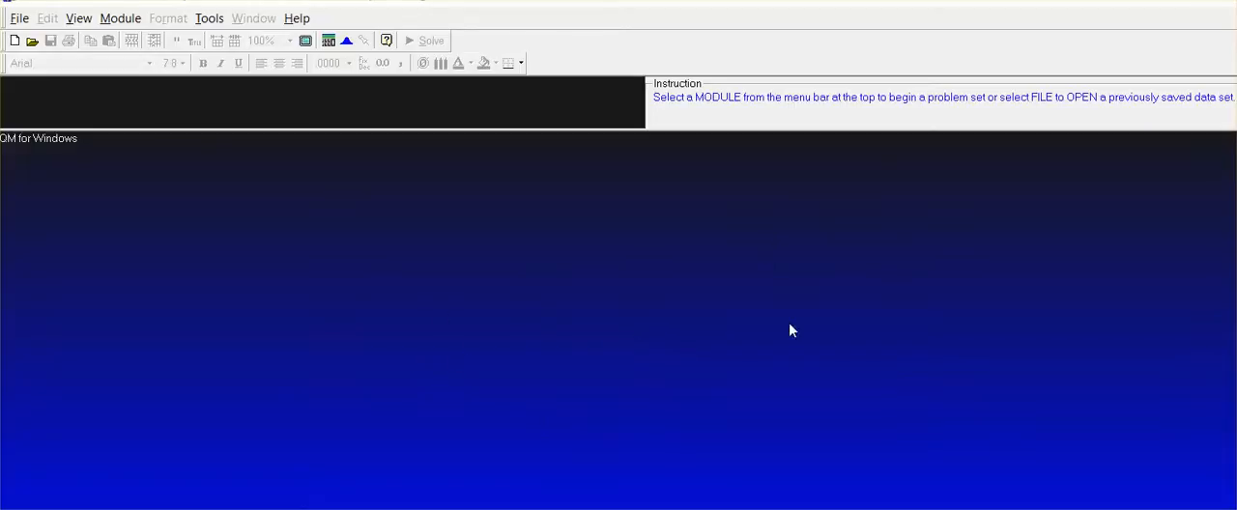
Load the Linear Programming module from the Module menu
{"action": "left_click", "coordinate": [120, 18]}
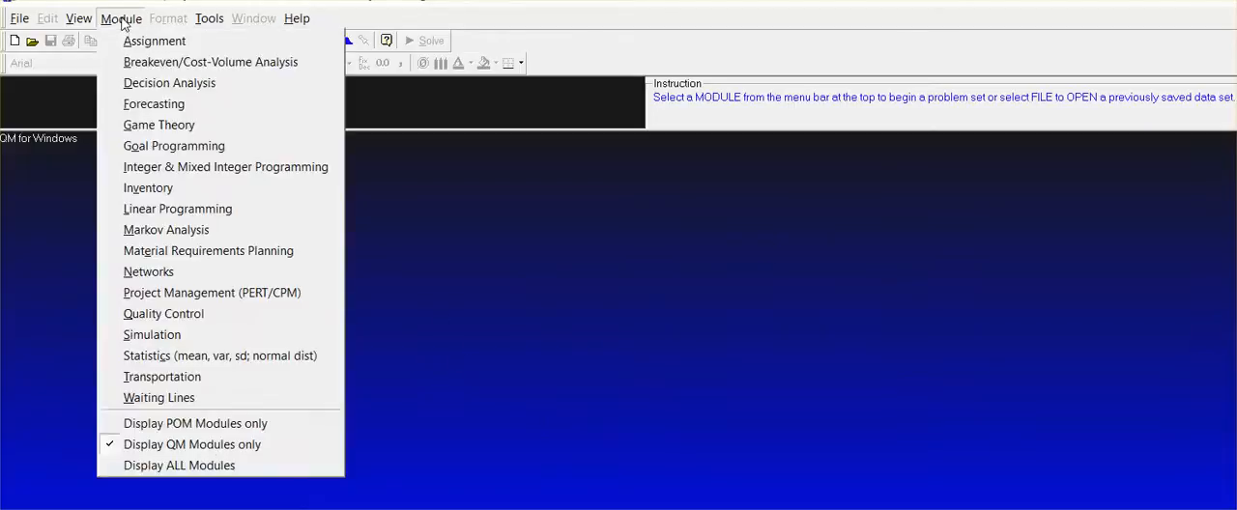
{"action": "mouse_move", "coordinate": [178, 209]}
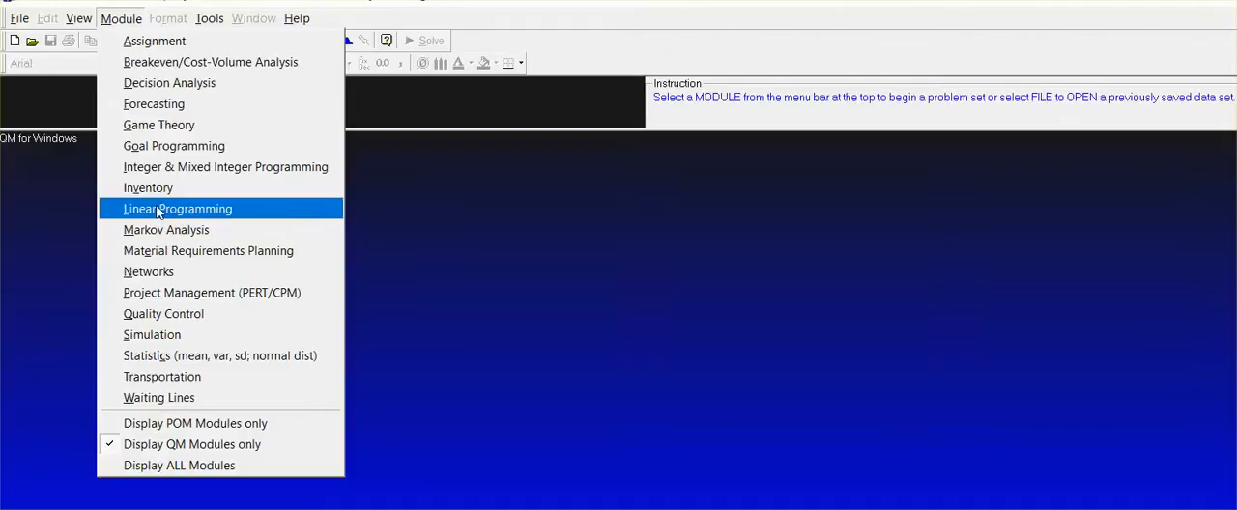
{"action": "left_click", "coordinate": [178, 209]}
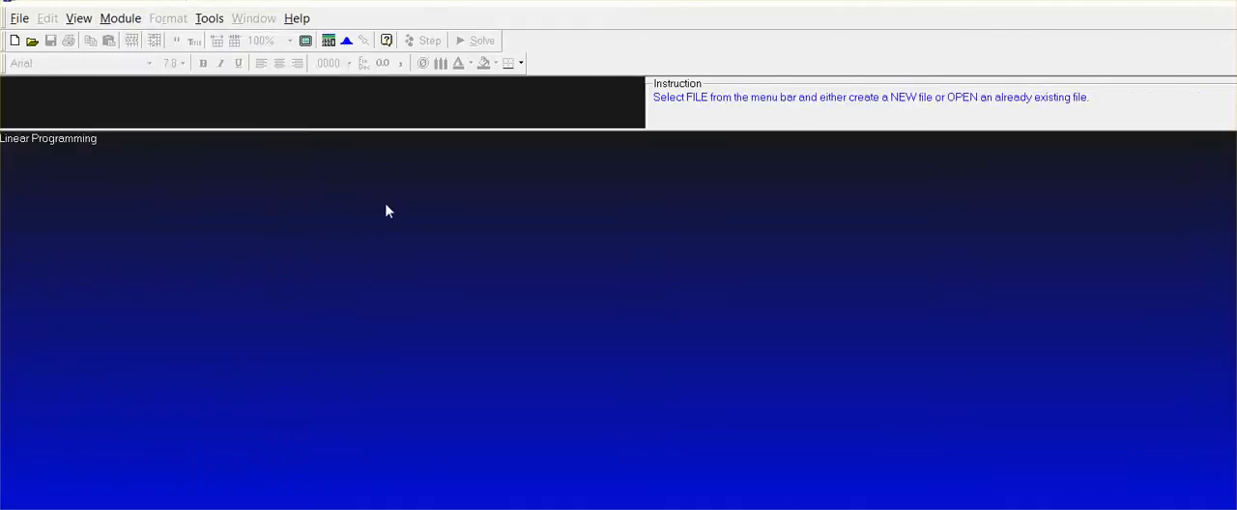
{"action": "mouse_move", "coordinate": [74, 159]}
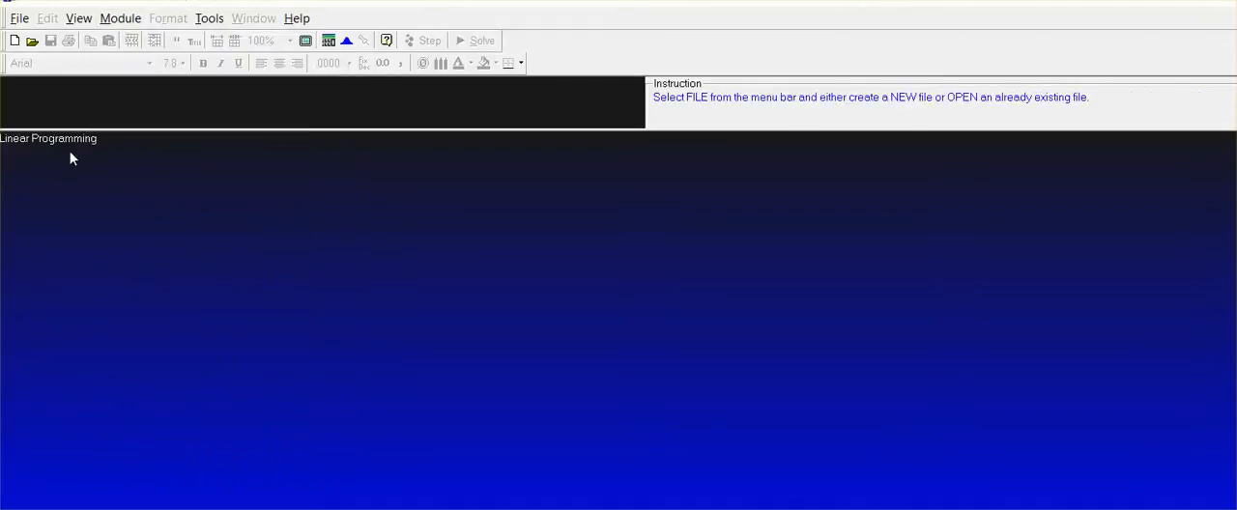
{"action": "mouse_move", "coordinate": [62, 153]}
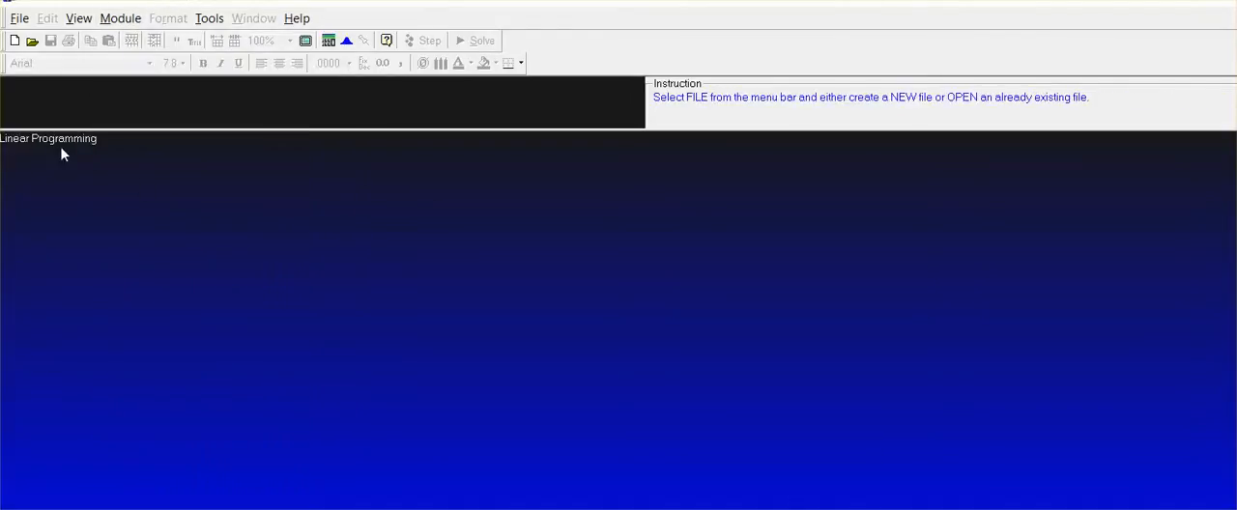
Create a new LP data set titled 'LP' with 2 constraints, 2 variables, Maximize
{"action": "left_click", "coordinate": [19, 18]}
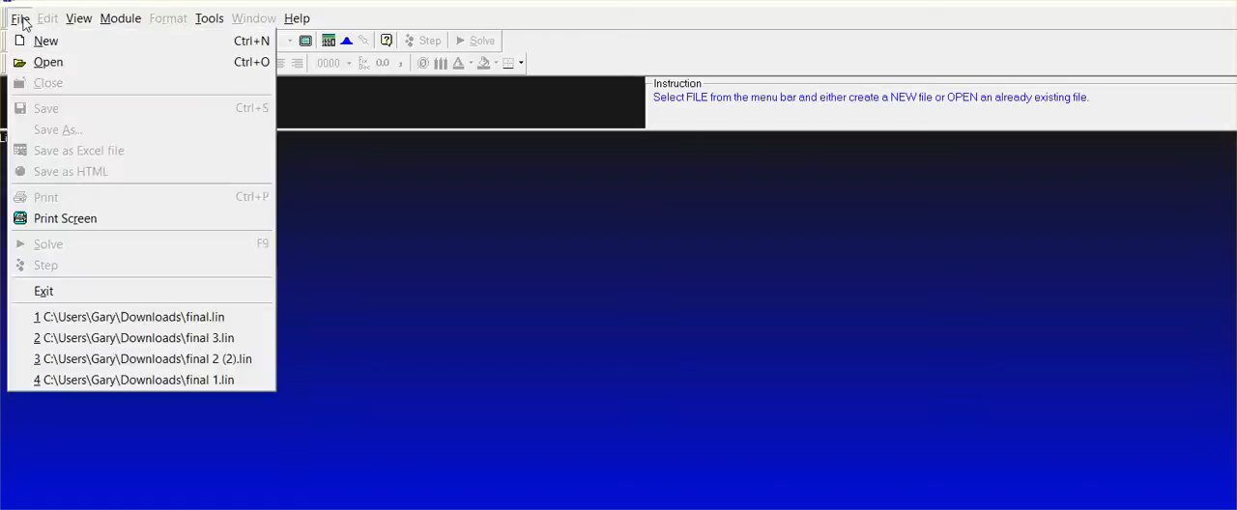
{"action": "left_click", "coordinate": [47, 40]}
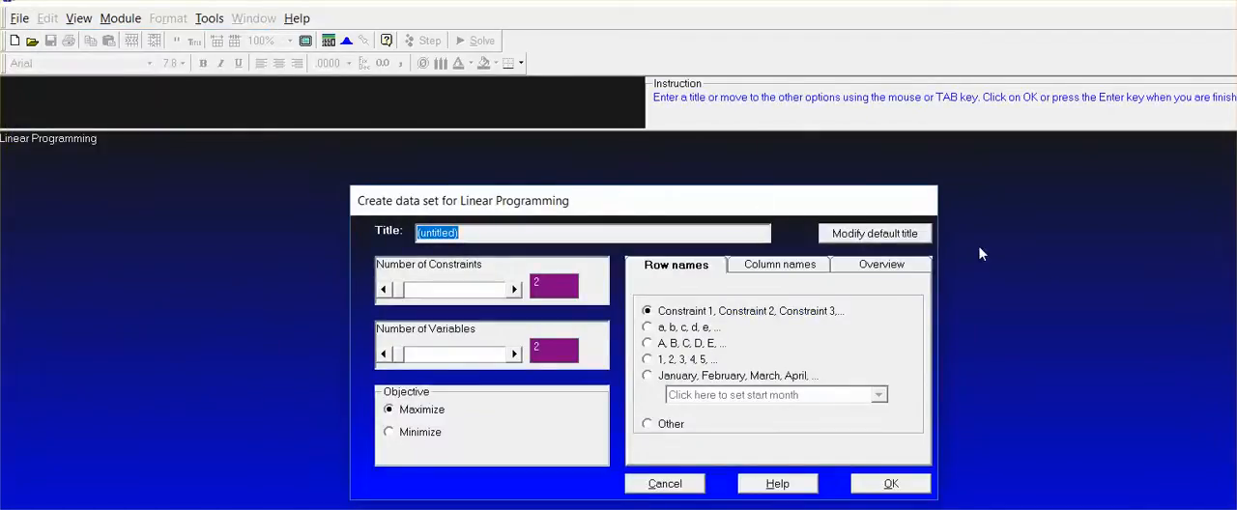
{"action": "mouse_move", "coordinate": [476, 174]}
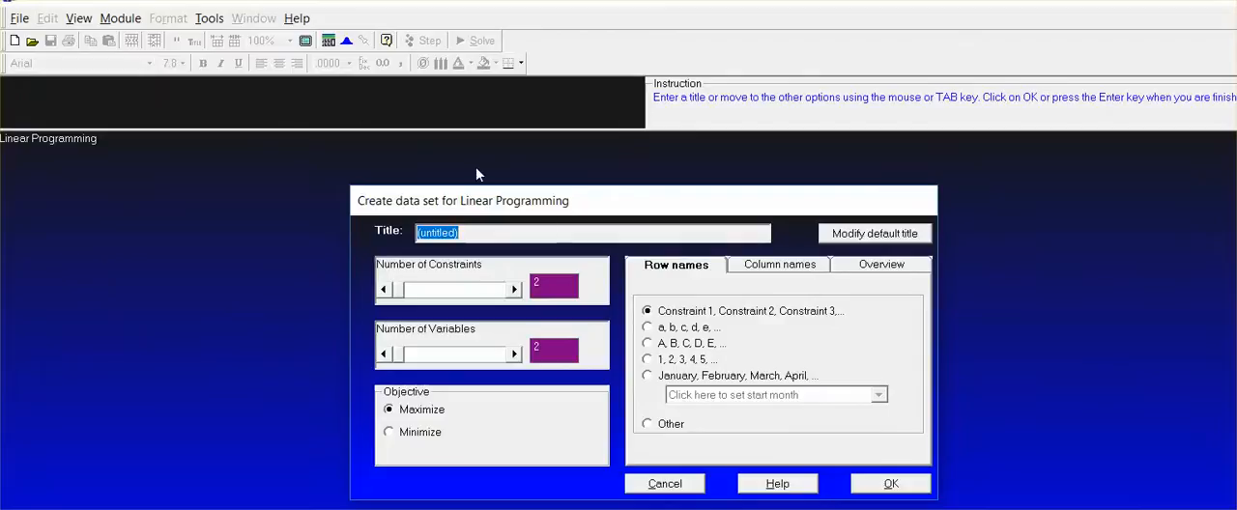
{"action": "mouse_move", "coordinate": [488, 232]}
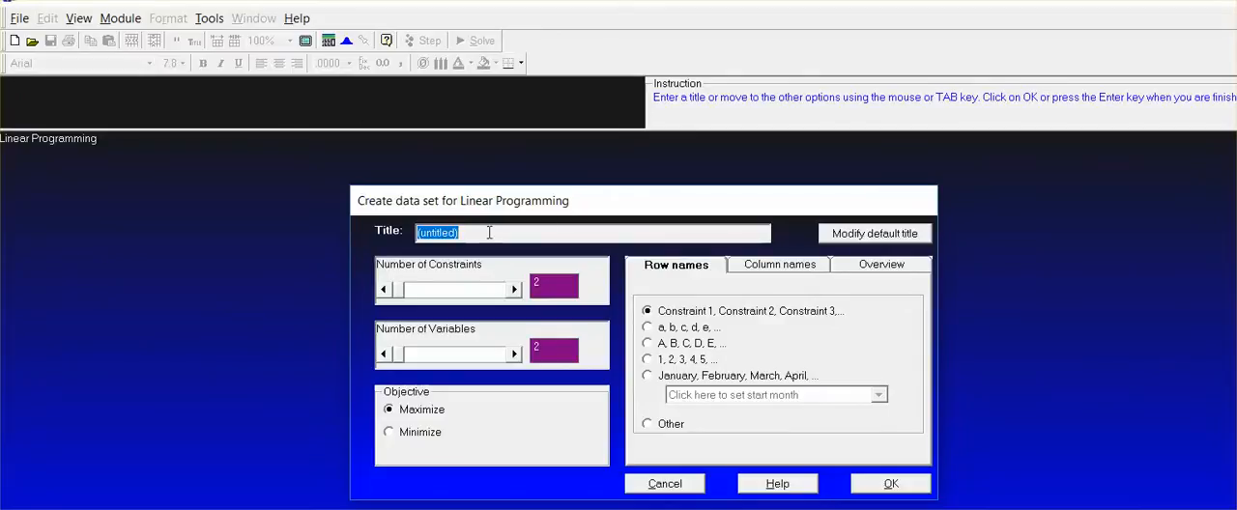
{"action": "type", "text": "LP"}
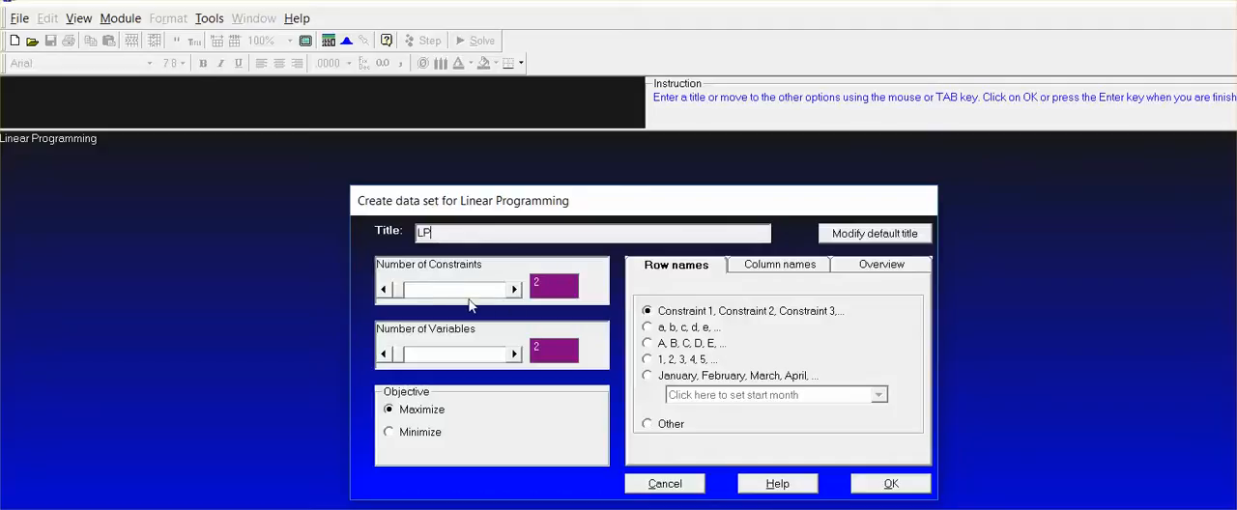
{"action": "mouse_move", "coordinate": [487, 295]}
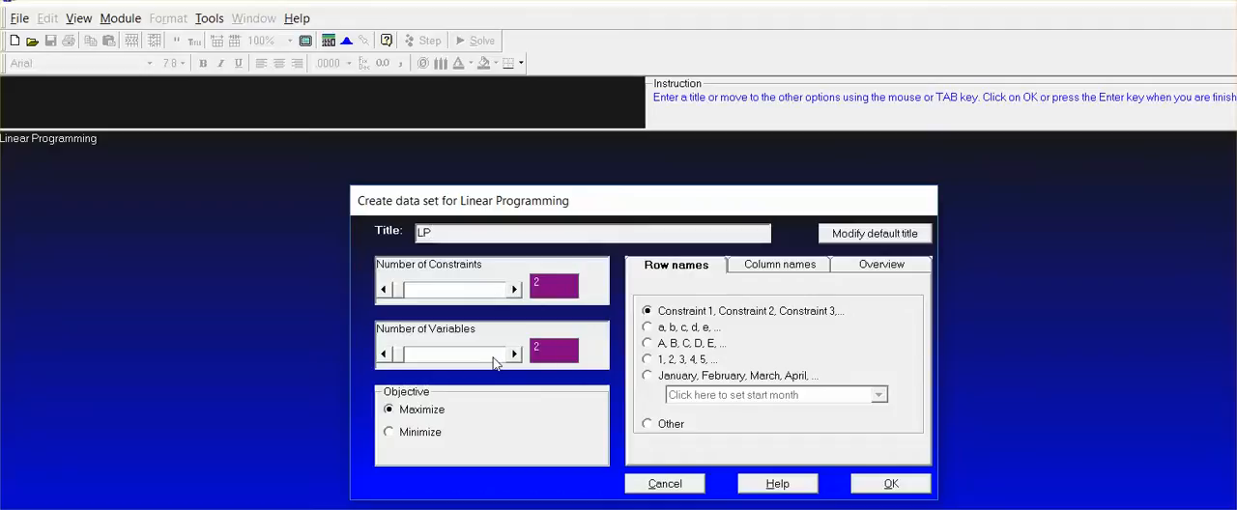
{"action": "mouse_move", "coordinate": [592, 390]}
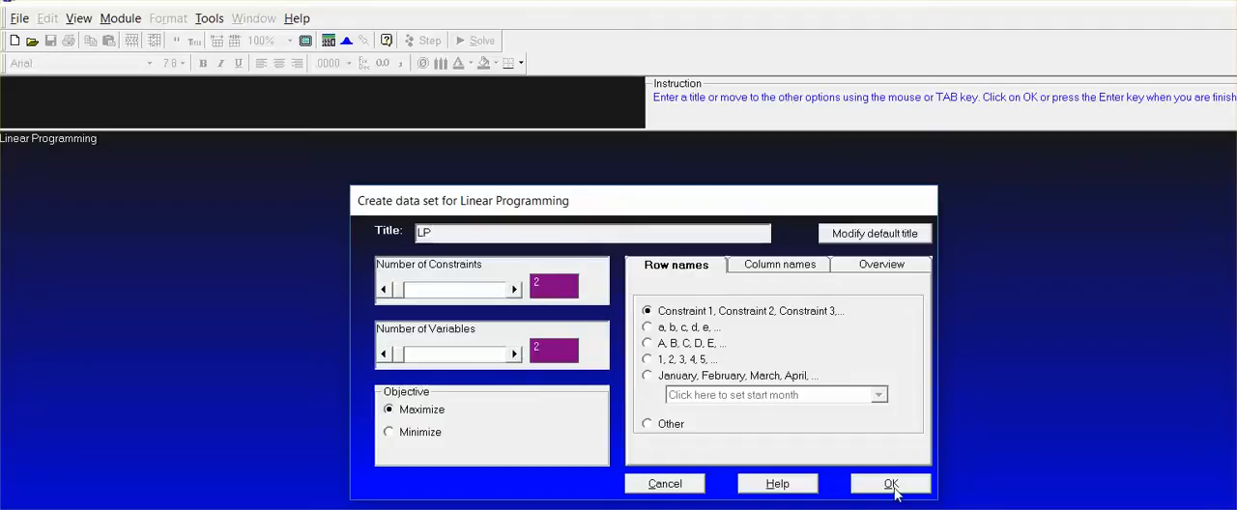
Create the table, name the variables X and Y, and set the objective to Max 4X + 6Y
{"action": "left_click", "coordinate": [889, 483]}
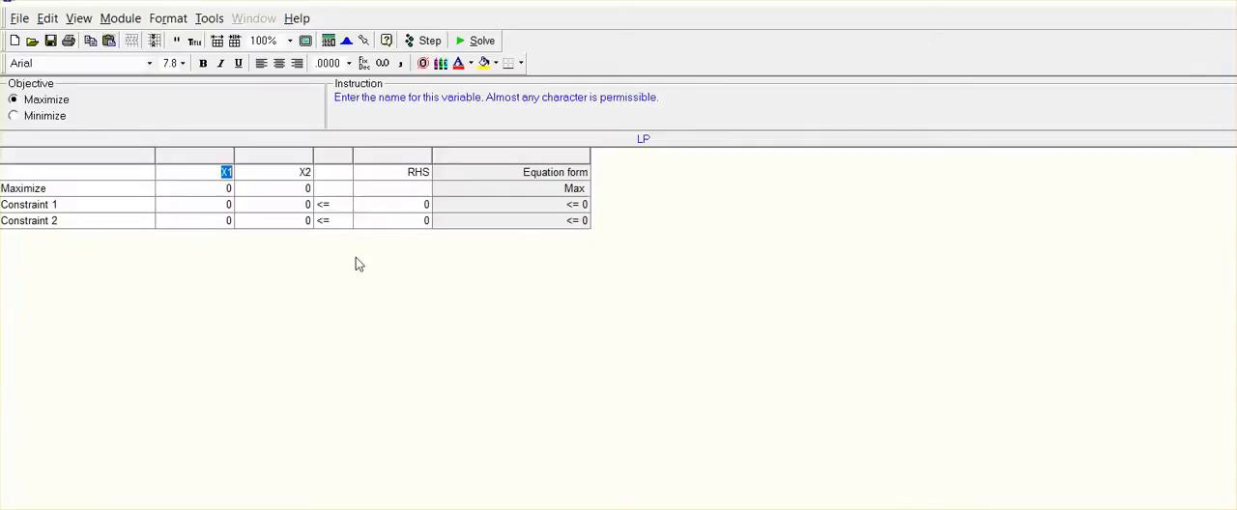
{"action": "mouse_move", "coordinate": [460, 349]}
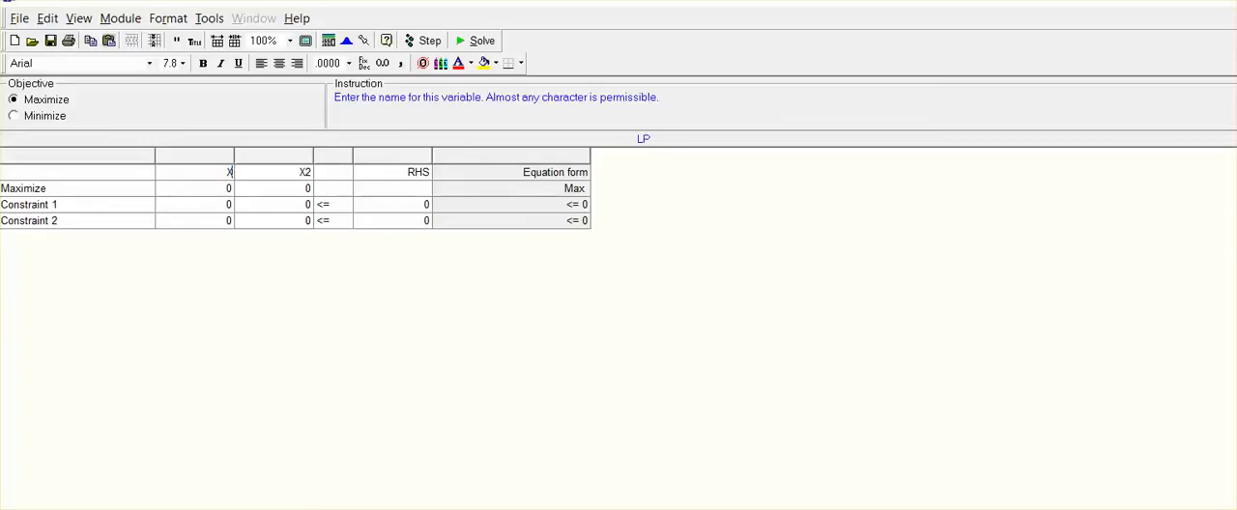
{"action": "left_click", "coordinate": [306, 170]}
{"action": "type", "text": "Y"}
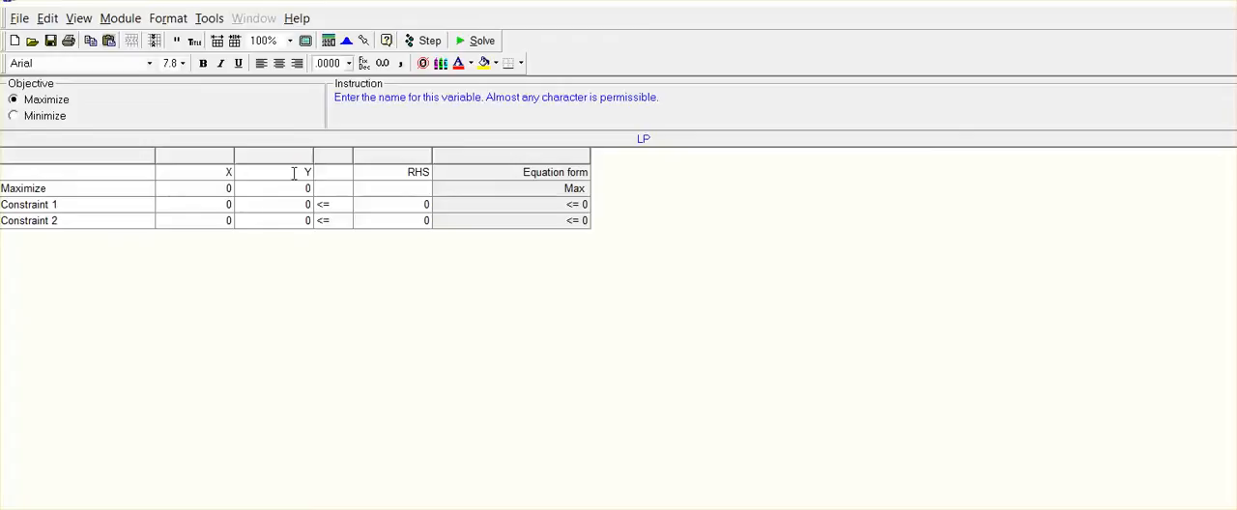
{"action": "left_click", "coordinate": [228, 189]}
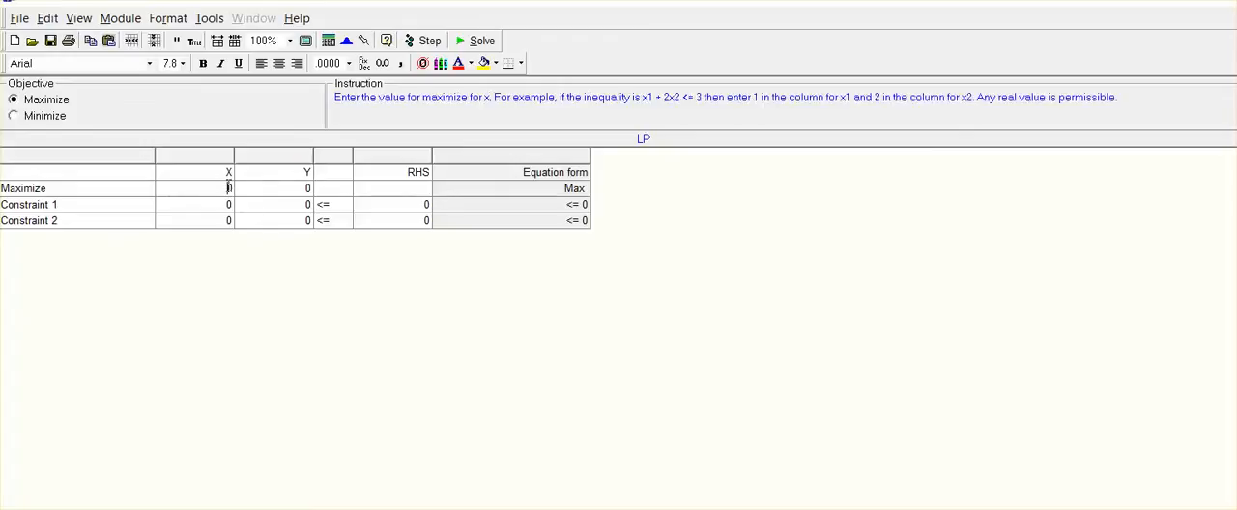
{"action": "left_click", "coordinate": [228, 188]}
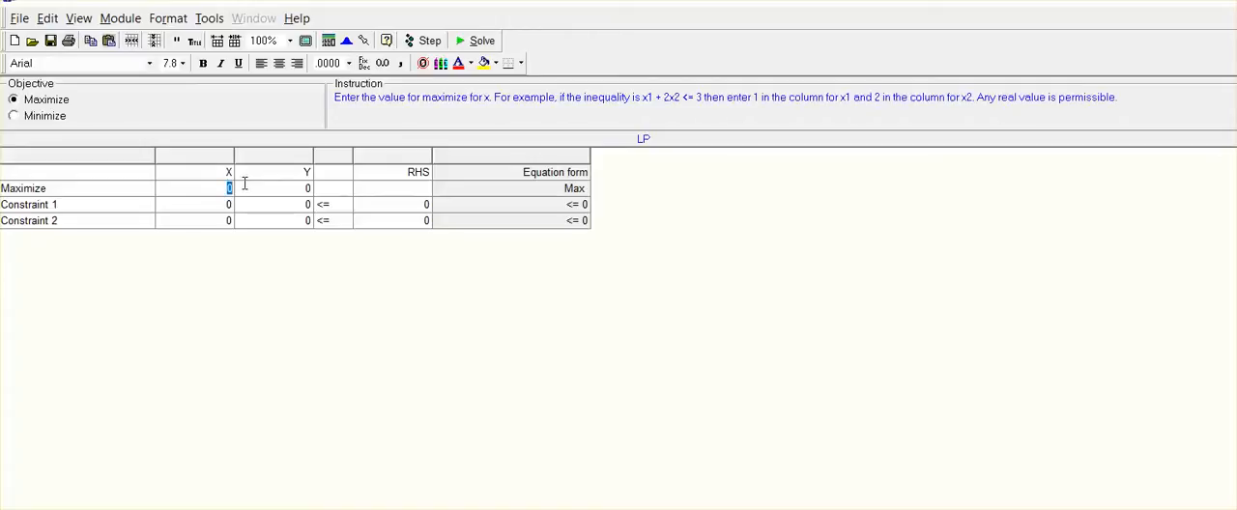
{"action": "type", "text": "4"}
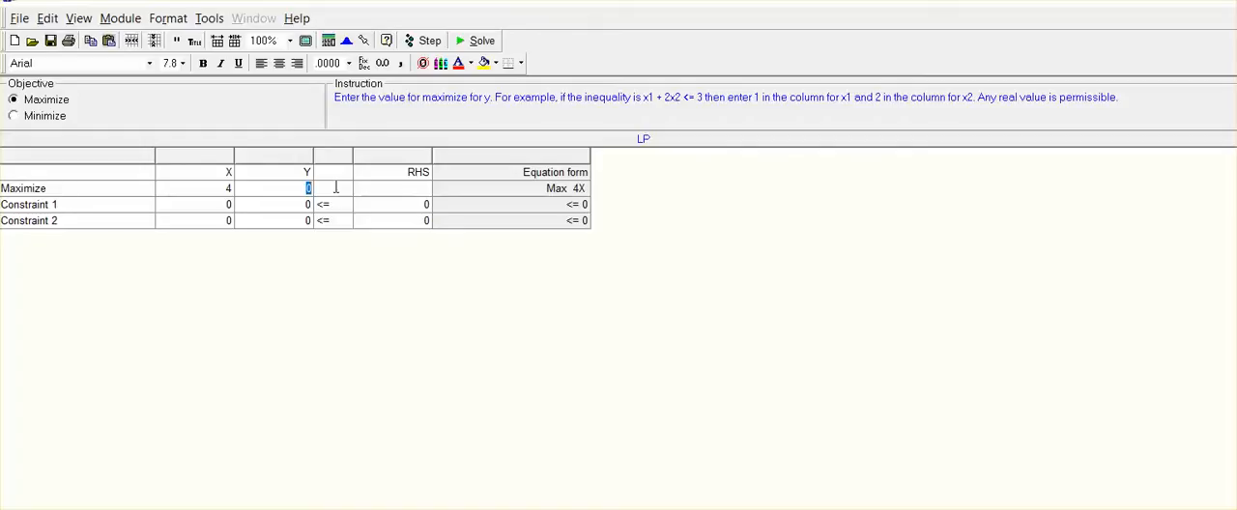
{"action": "type", "text": "6"}
{"action": "left_click", "coordinate": [193, 205]}
{"action": "type", "text": "1"}
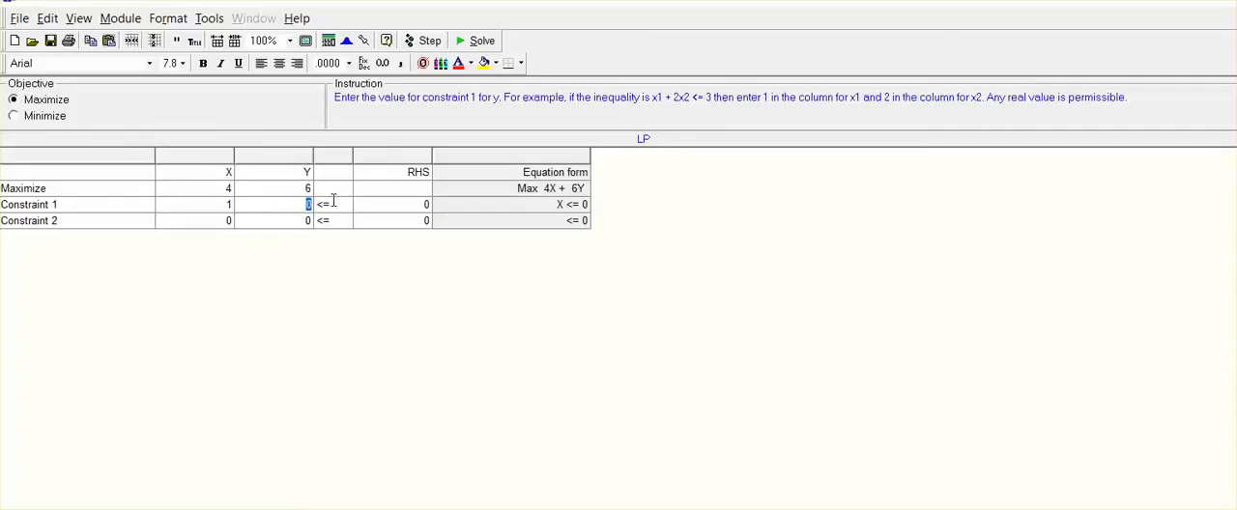
Finish constraint 1 as X + 2Y ≤ 8 and enter constraint 2 as 6X + 4Y ≤ 24
{"action": "type", "text": "2"}
{"action": "left_click", "coordinate": [392, 204]}
{"action": "type", "text": "8"}
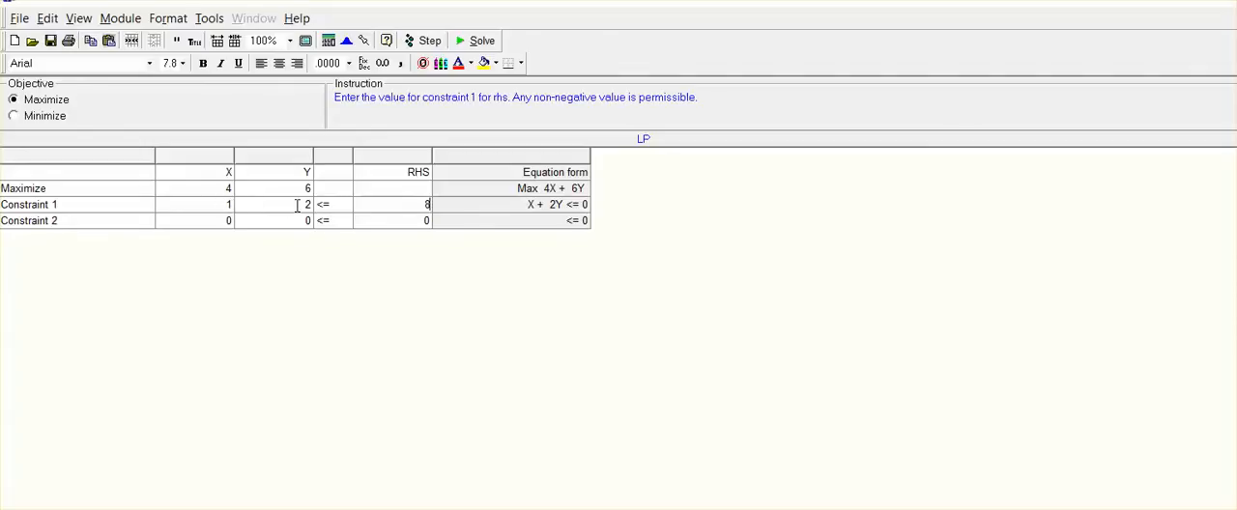
{"action": "mouse_move", "coordinate": [294, 251]}
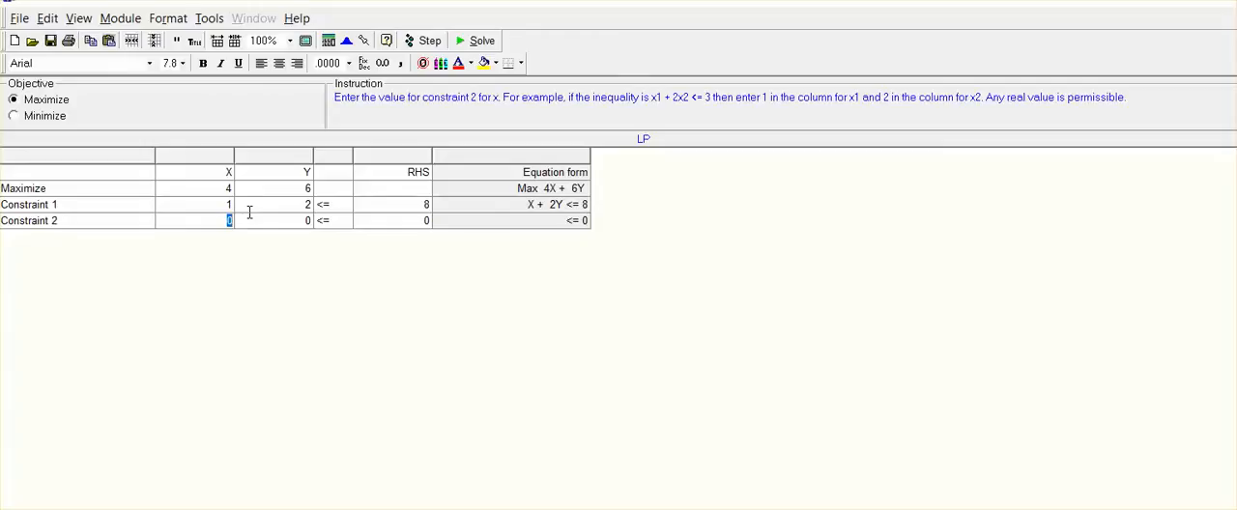
{"action": "type", "text": "6"}
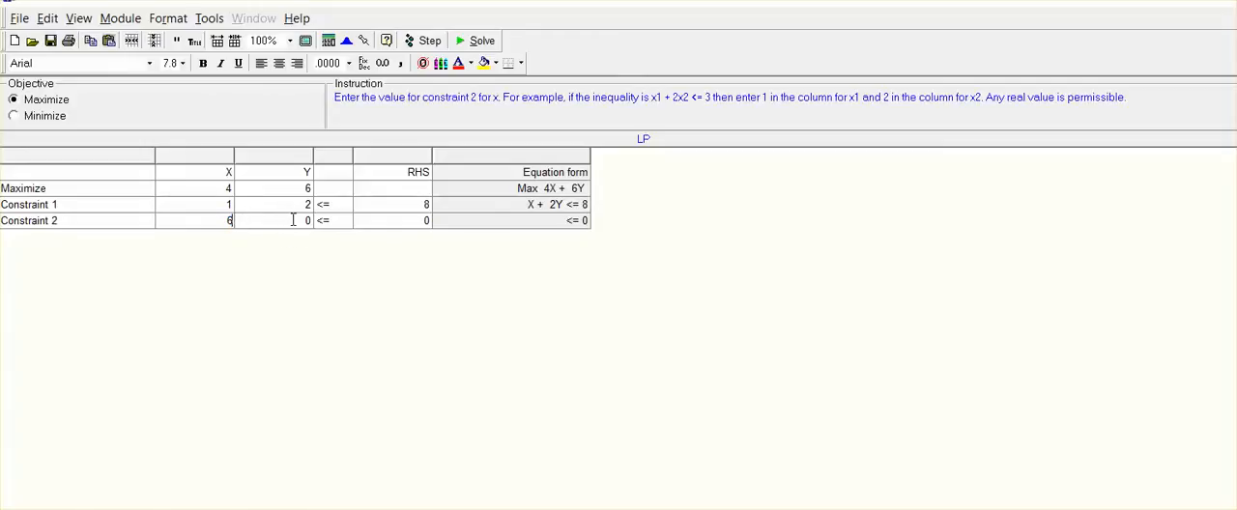
{"action": "left_click", "coordinate": [307, 220]}
{"action": "type", "text": "4"}
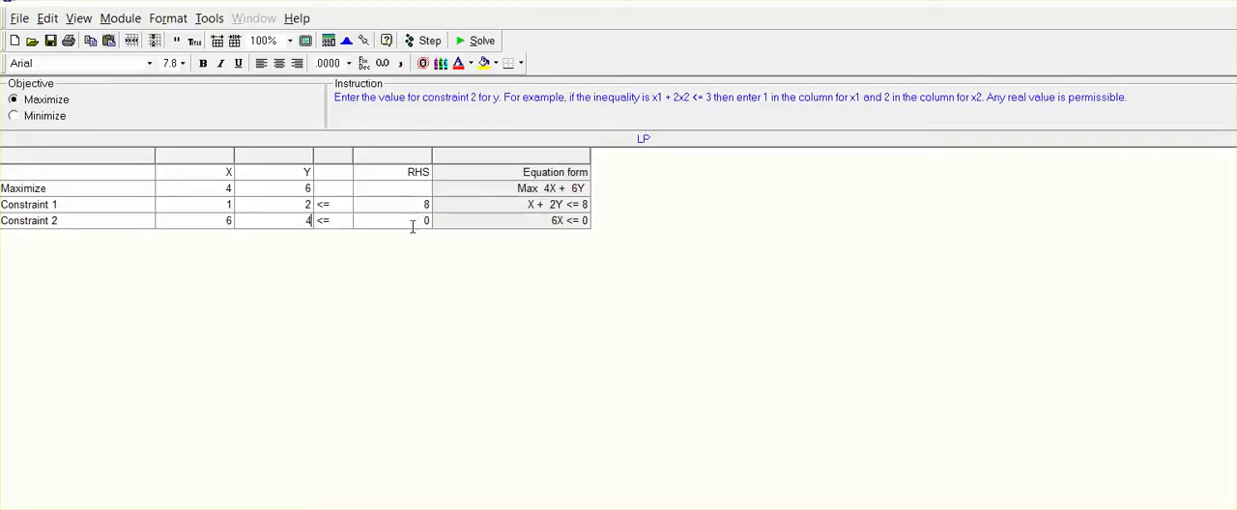
{"action": "left_click", "coordinate": [425, 220]}
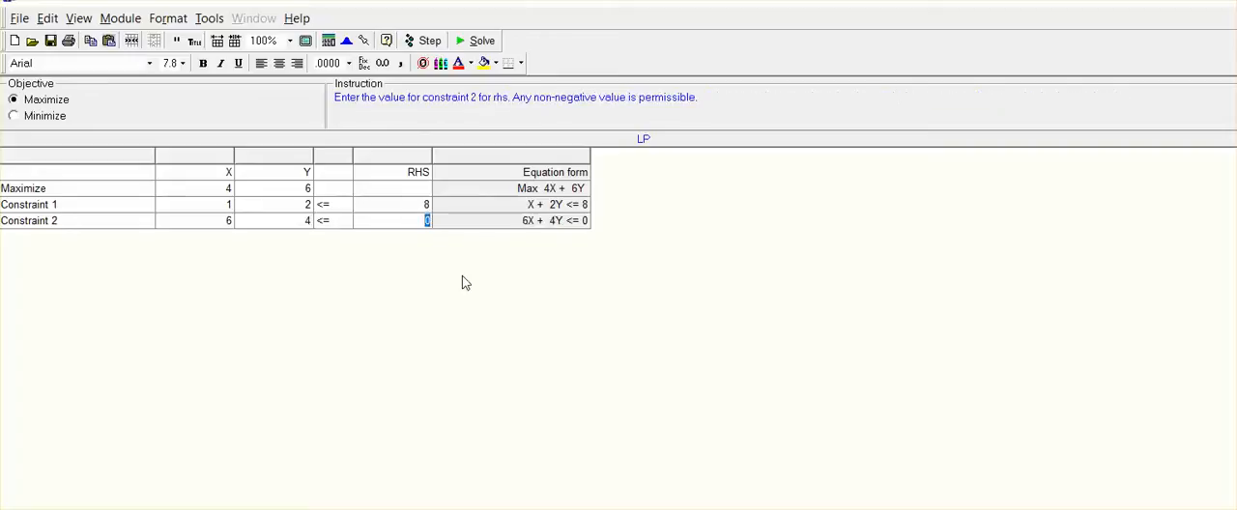
{"action": "type", "text": "24"}
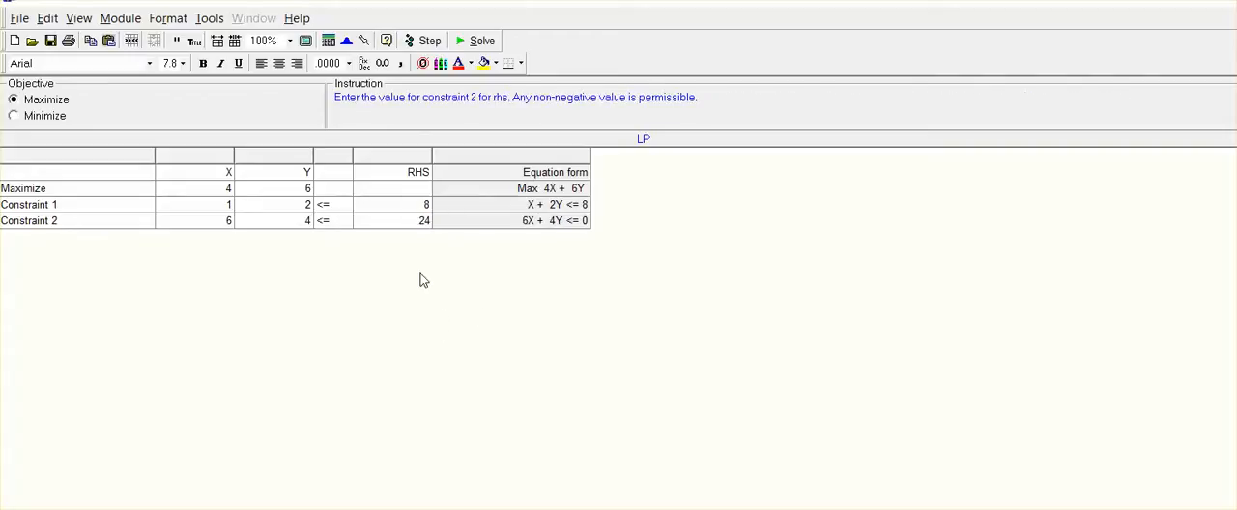
{"action": "mouse_move", "coordinate": [352, 251]}
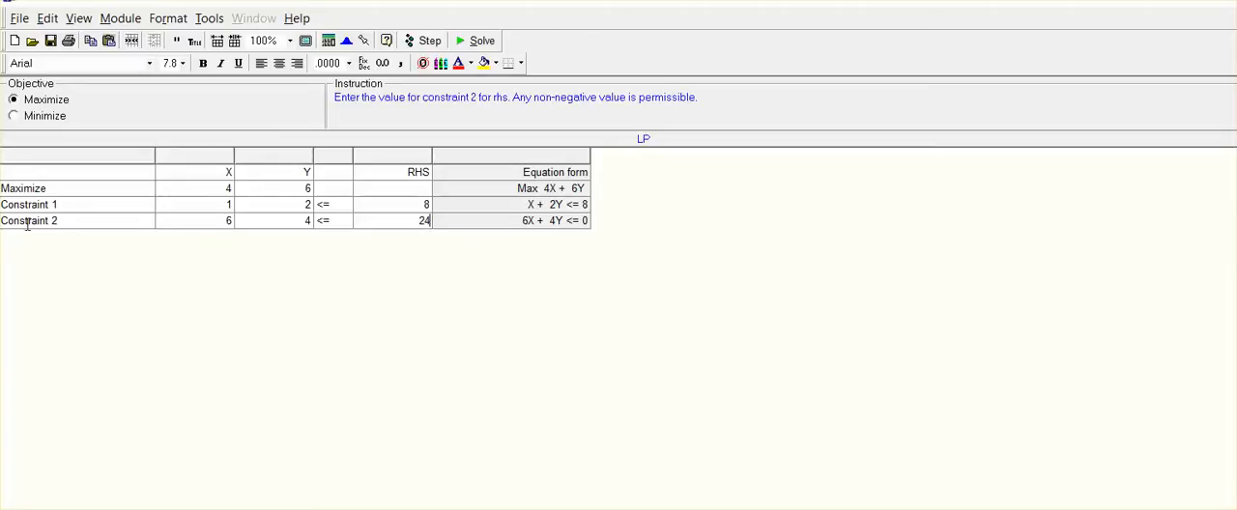
{"action": "mouse_move", "coordinate": [554, 348]}
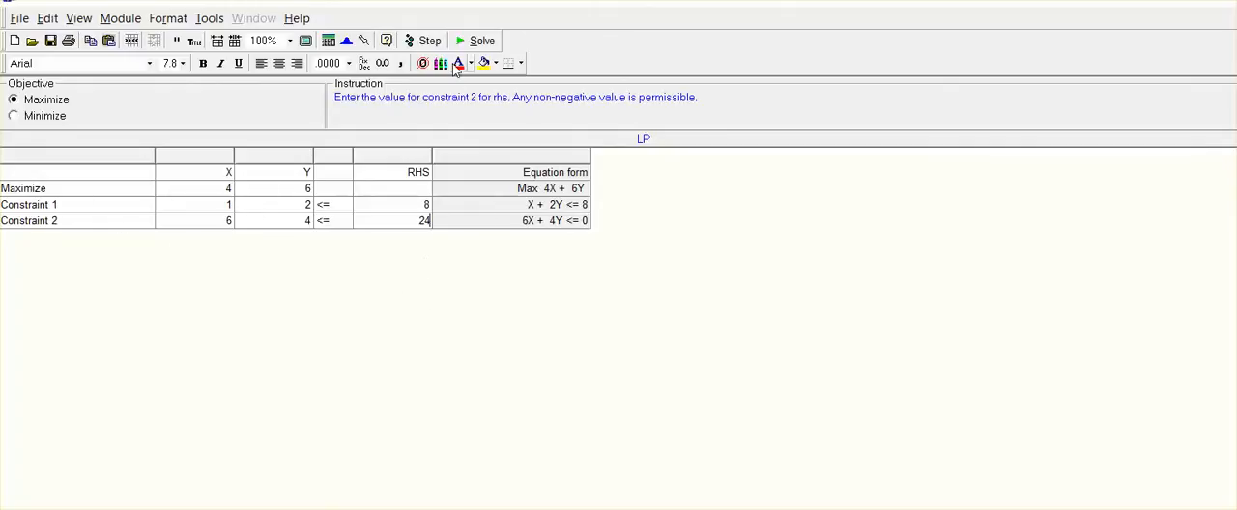
Solve the model to get X = 2, Y = 3 with objective value 26
{"action": "left_click", "coordinate": [481, 40]}
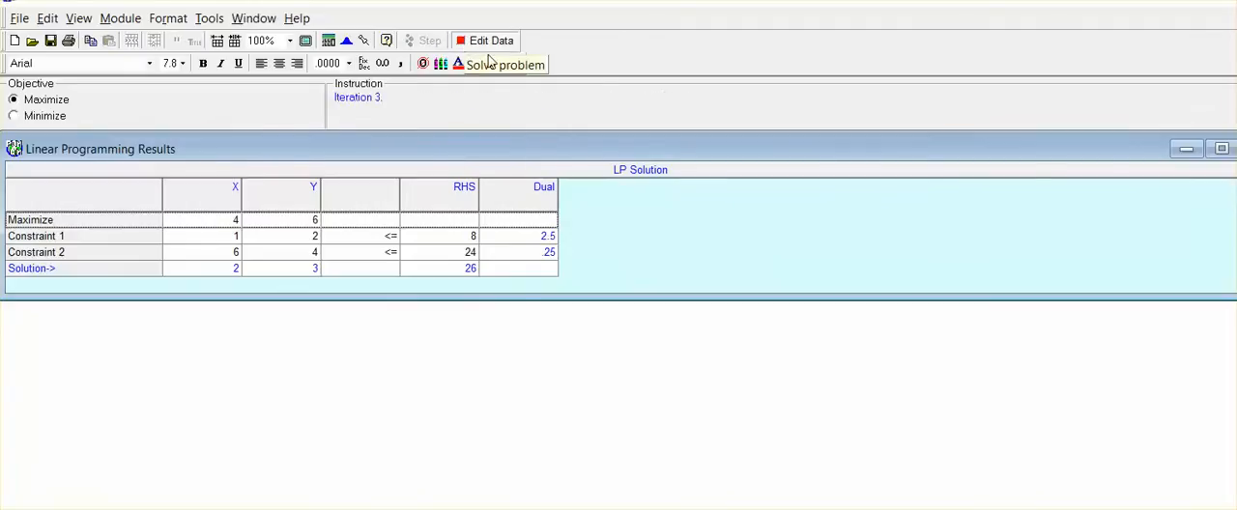
{"action": "left_click", "coordinate": [253, 18]}
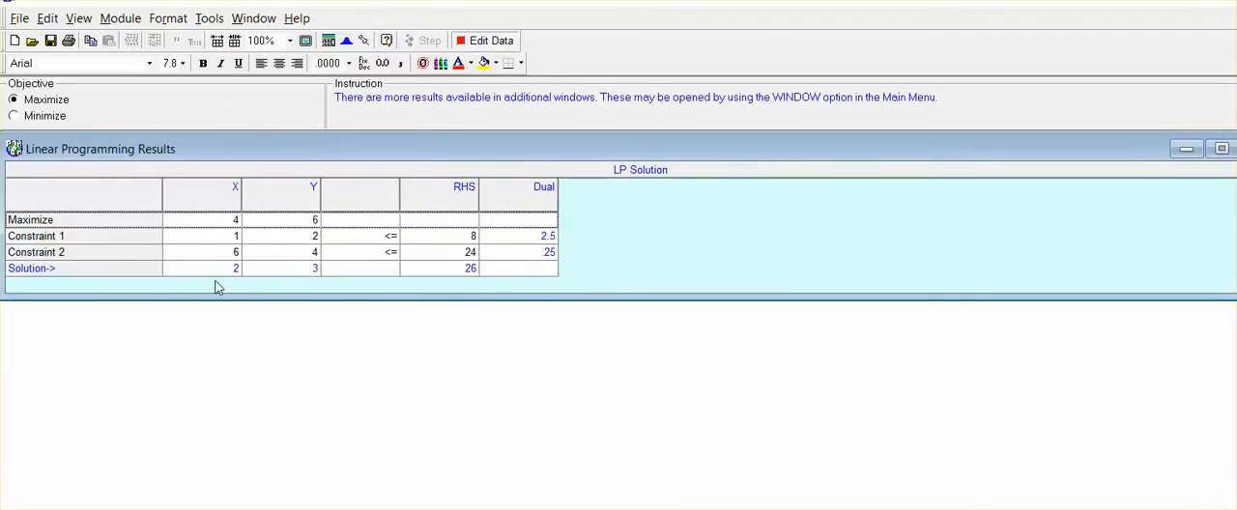
{"action": "mouse_move", "coordinate": [251, 290]}
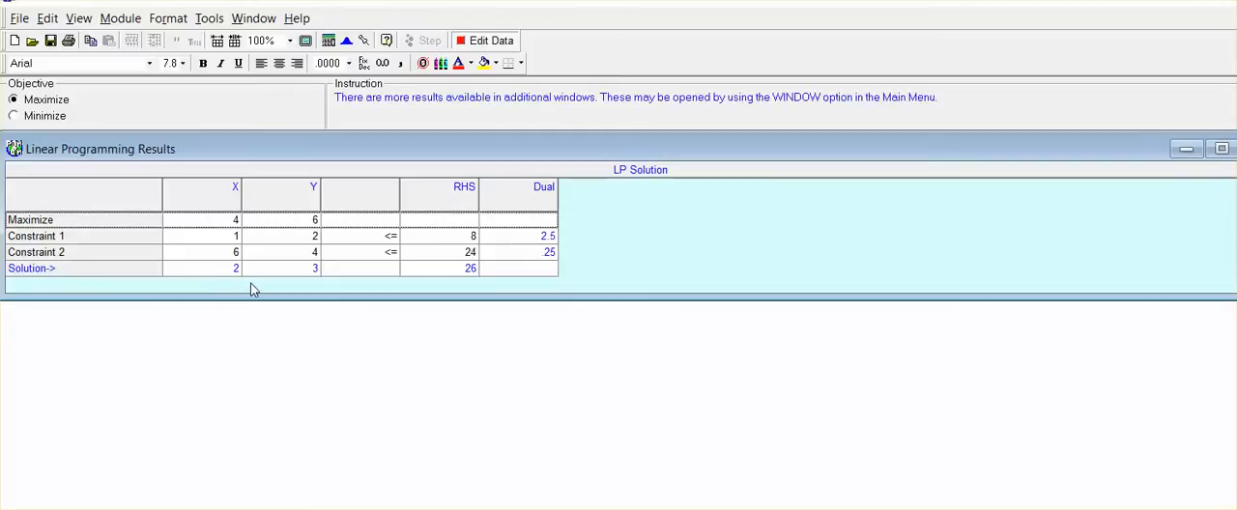
{"action": "mouse_move", "coordinate": [298, 282]}
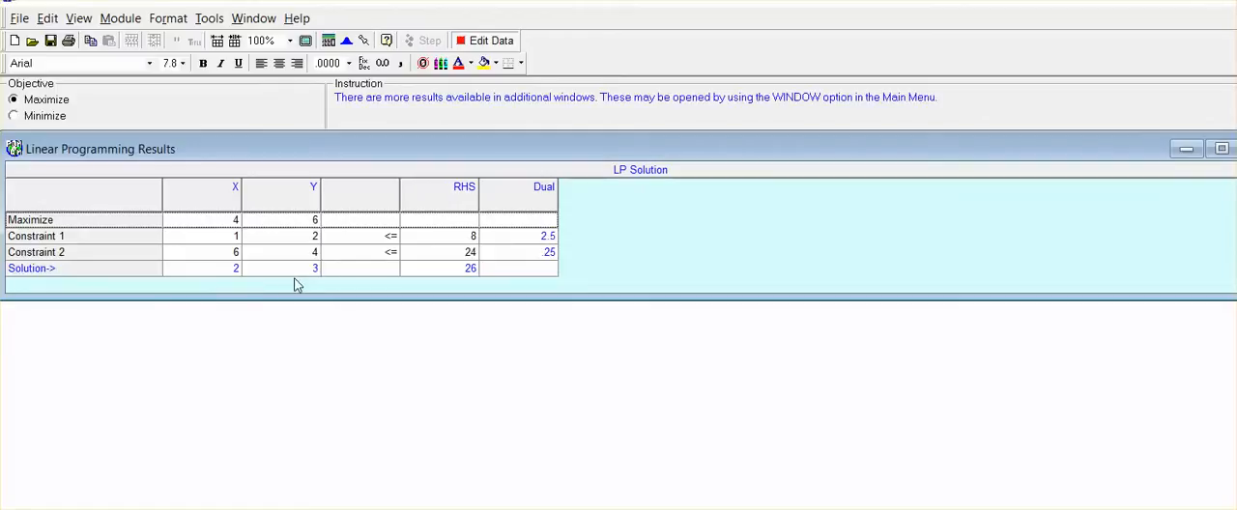
{"action": "mouse_move", "coordinate": [456, 297]}
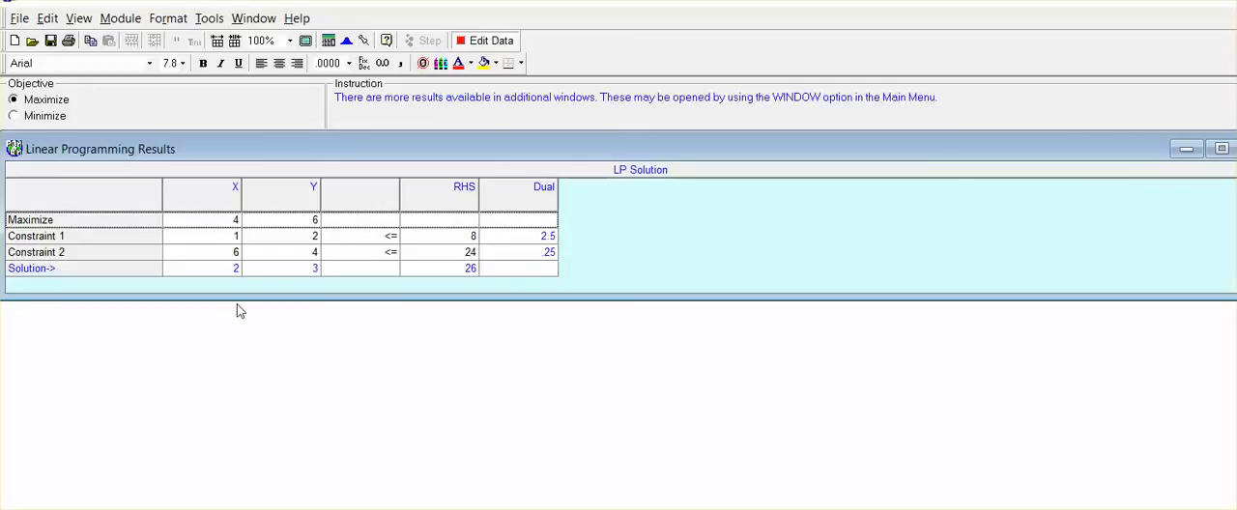
{"action": "mouse_move", "coordinate": [402, 342]}
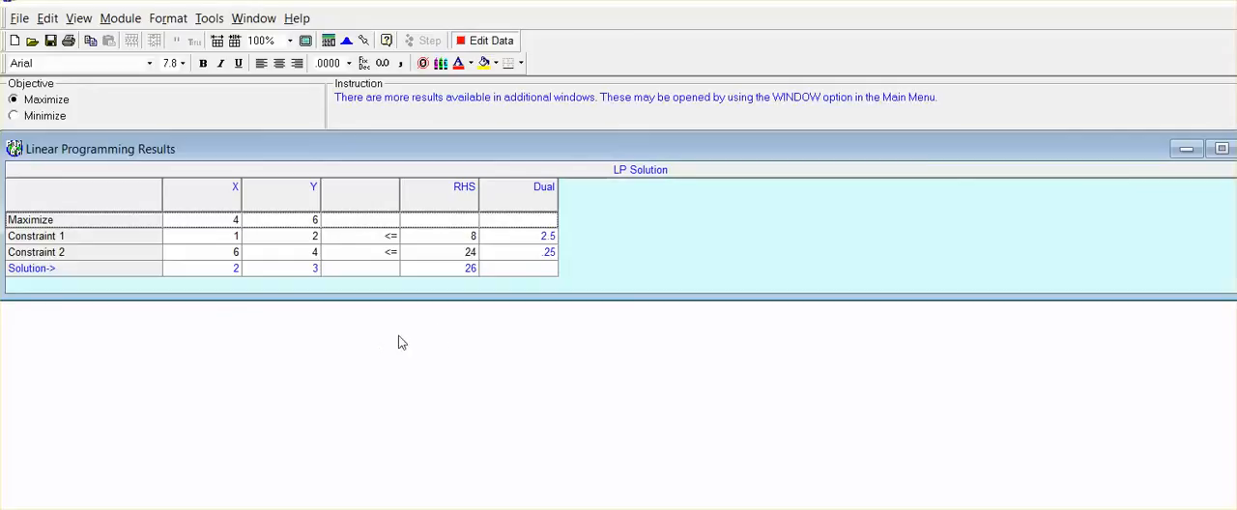
{"action": "mouse_move", "coordinate": [466, 379]}
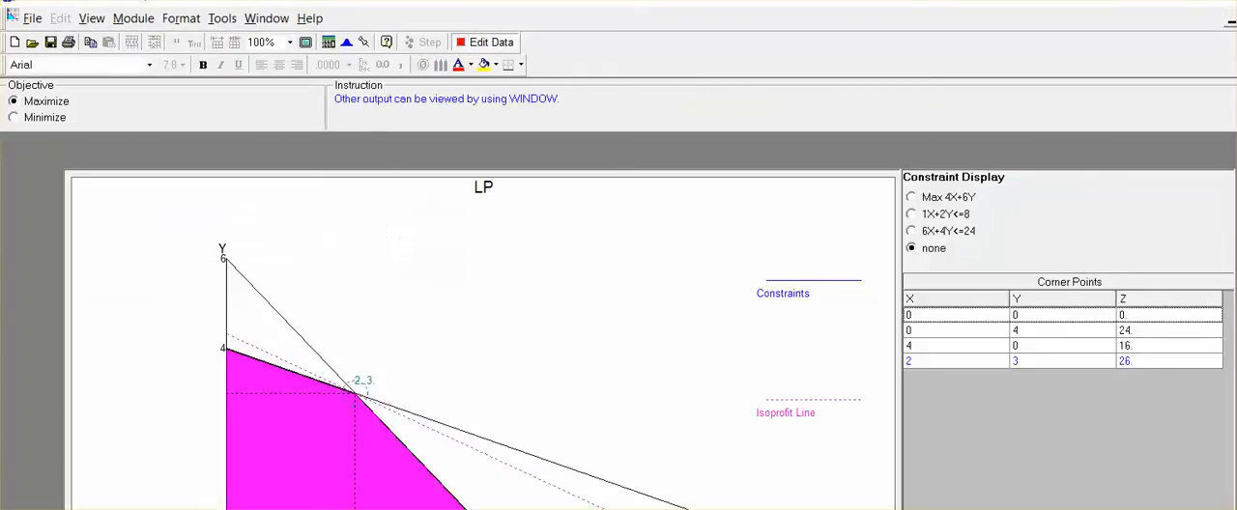
{"action": "mouse_move", "coordinate": [727, 93]}
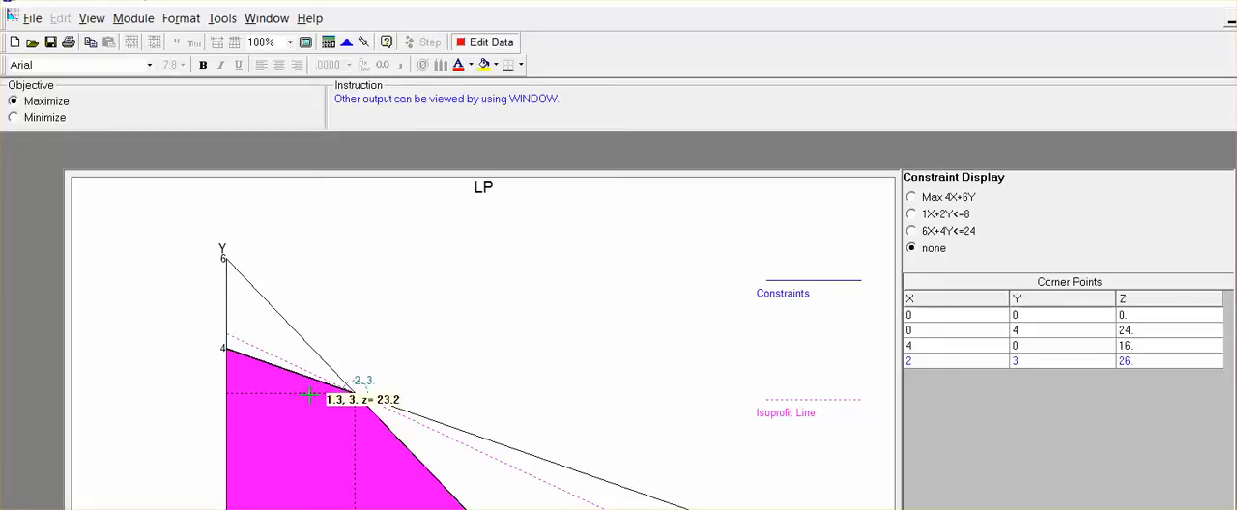
{"action": "mouse_move", "coordinate": [259, 461]}
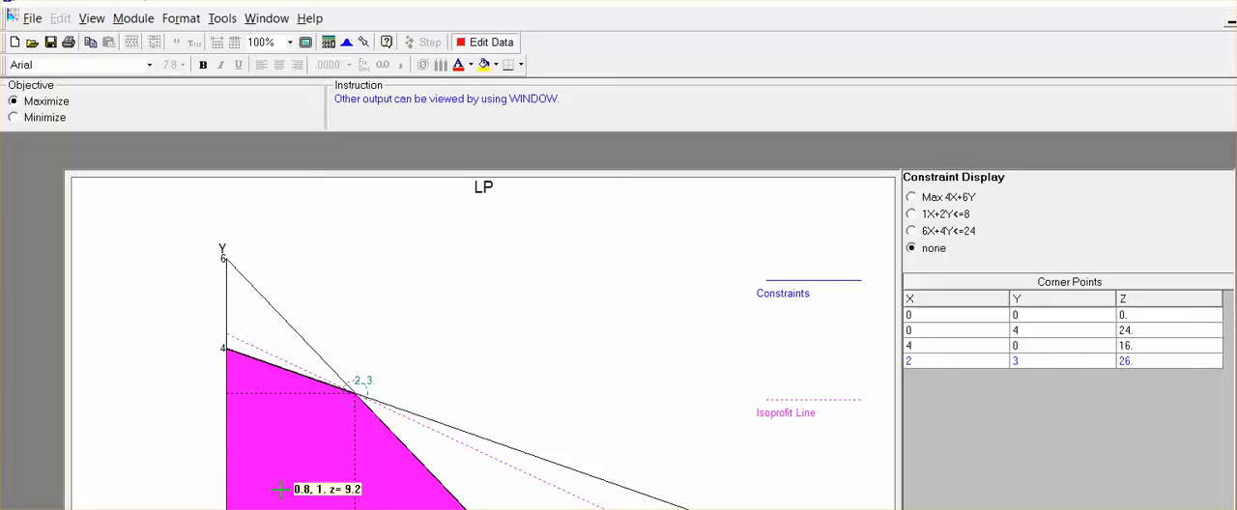
{"action": "mouse_move", "coordinate": [306, 436]}
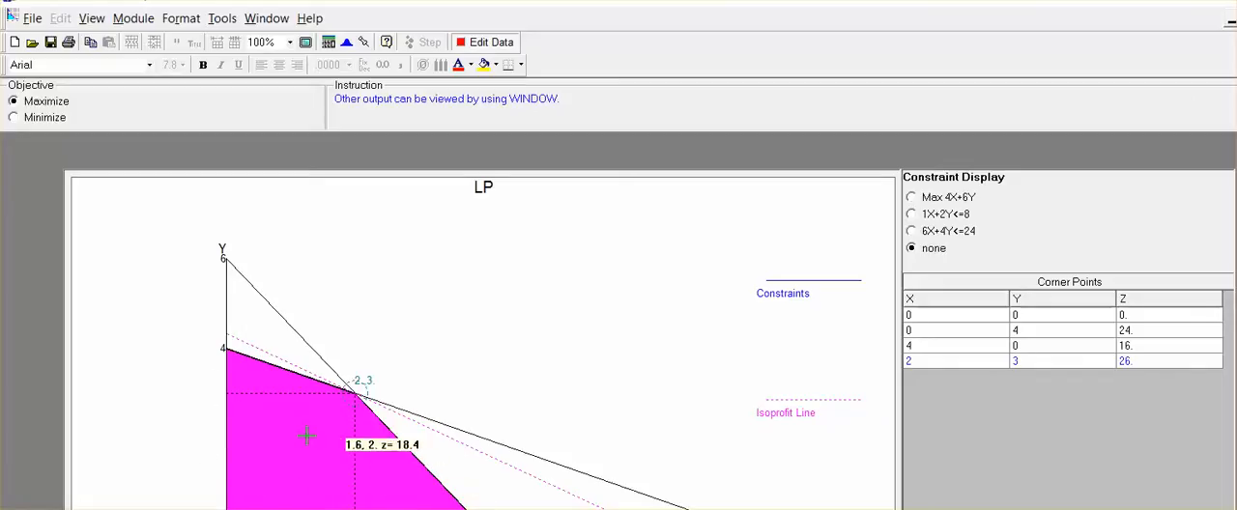
{"action": "mouse_move", "coordinate": [715, 410]}
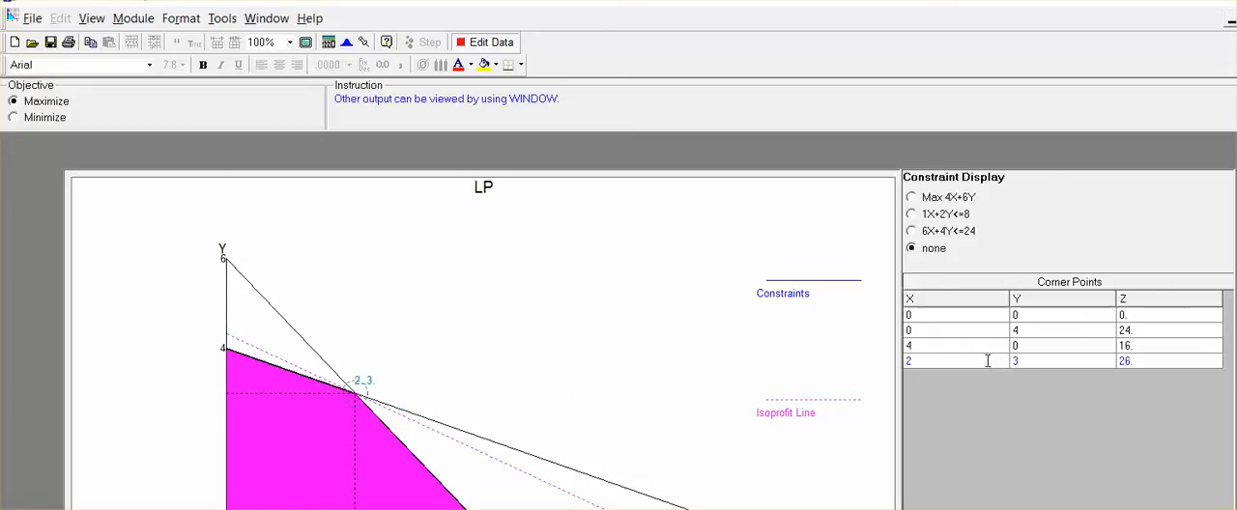
{"action": "left_click", "coordinate": [955, 360]}
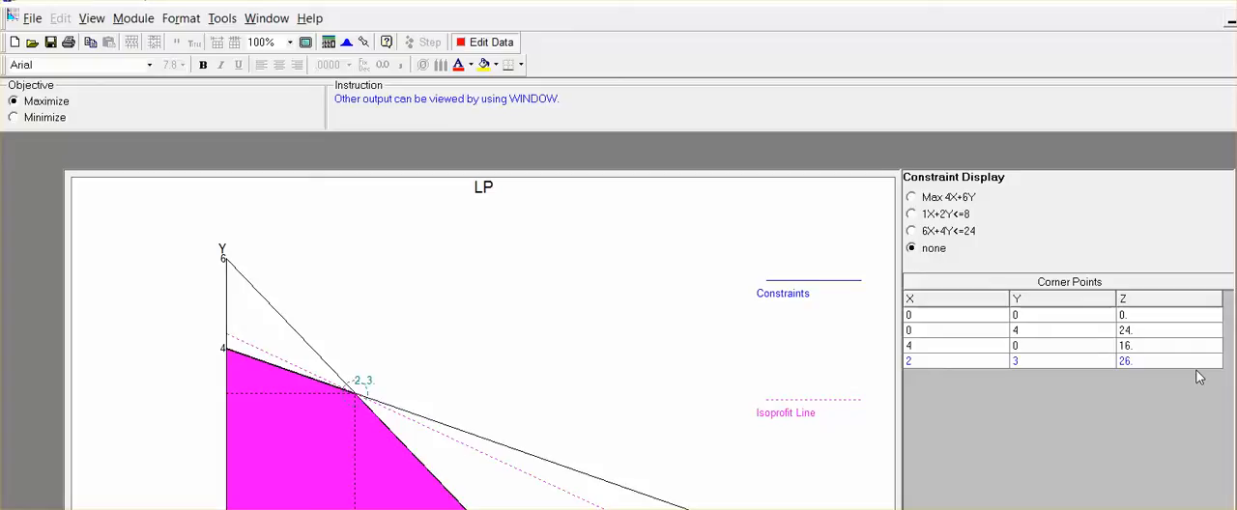
{"action": "mouse_move", "coordinate": [1159, 398]}
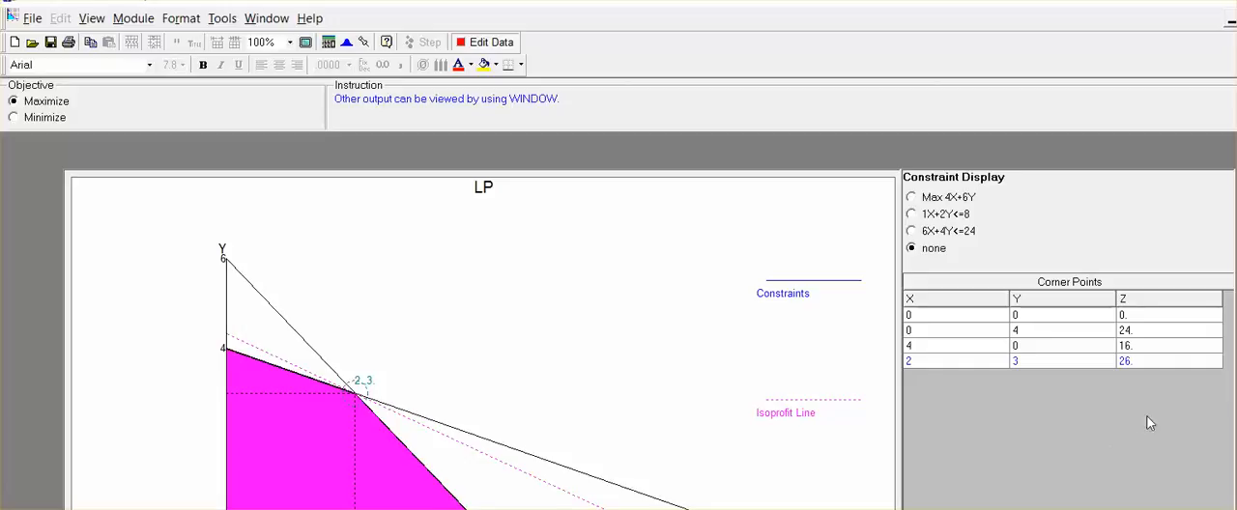
{"action": "mouse_move", "coordinate": [653, 201]}
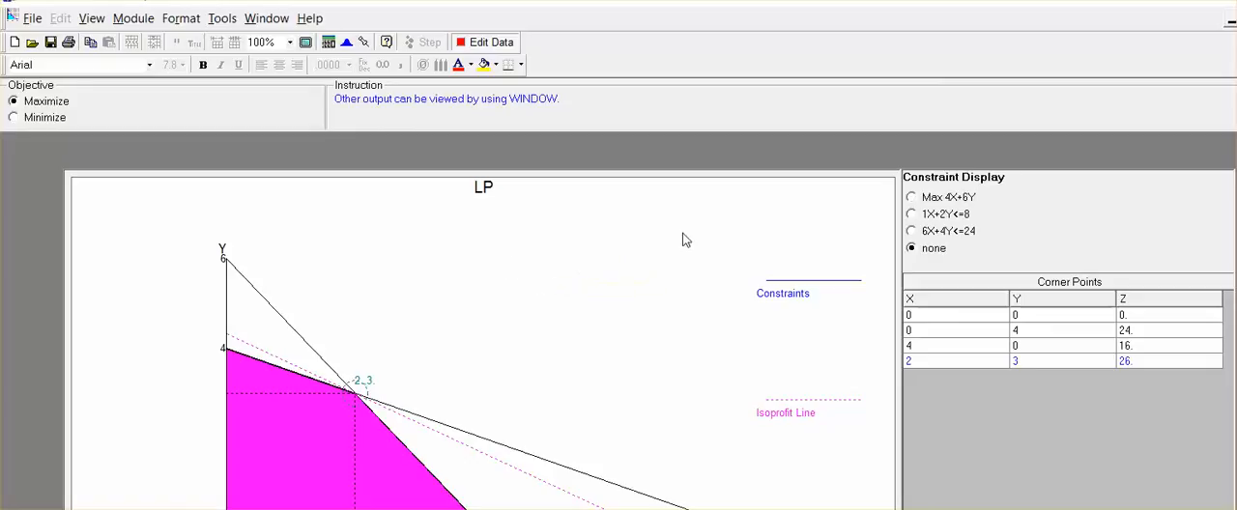
{"action": "mouse_move", "coordinate": [769, 197]}
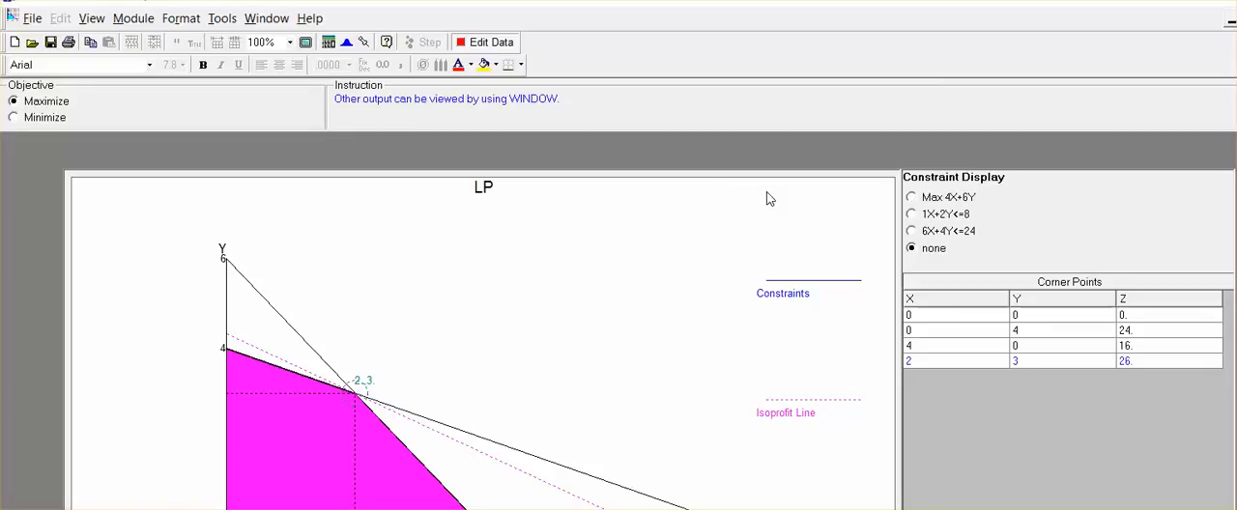